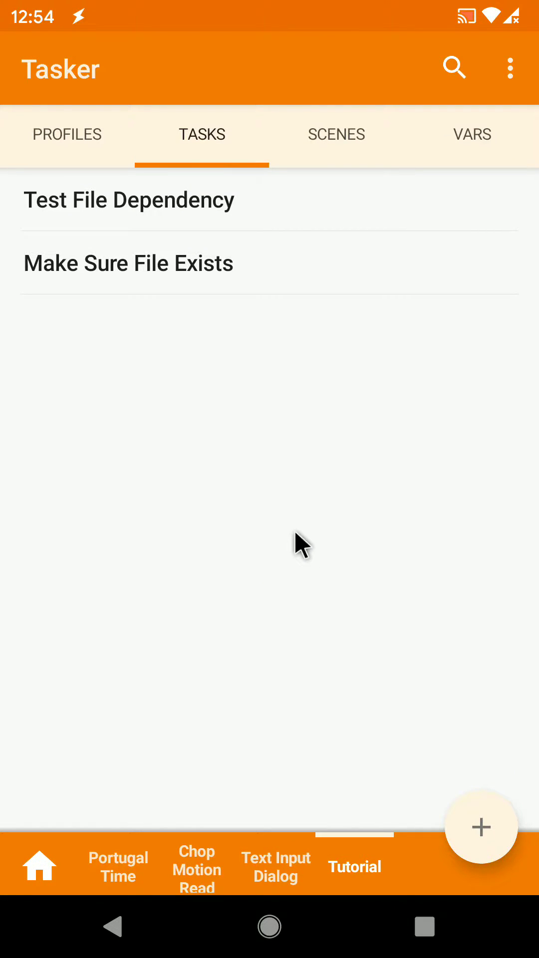
mouse_move(277, 515)
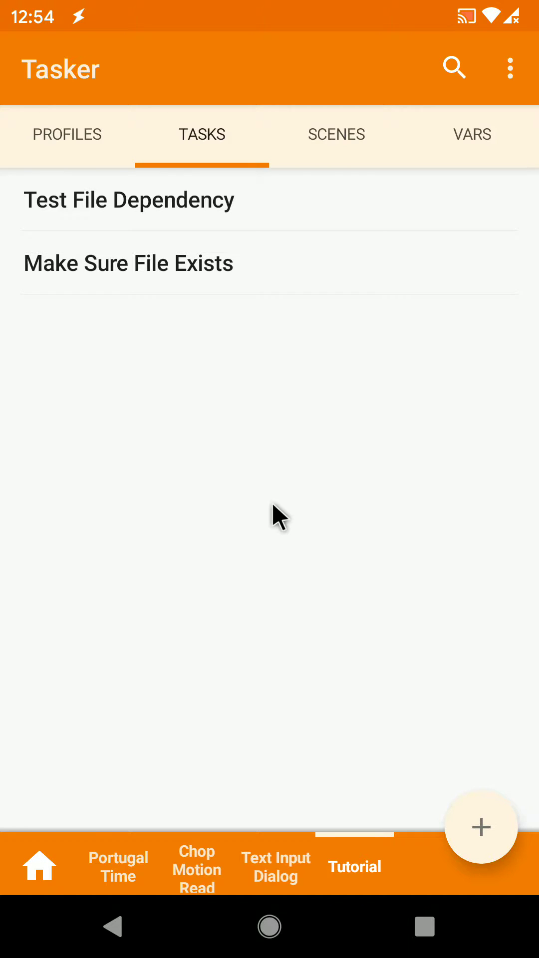
mouse_move(229, 434)
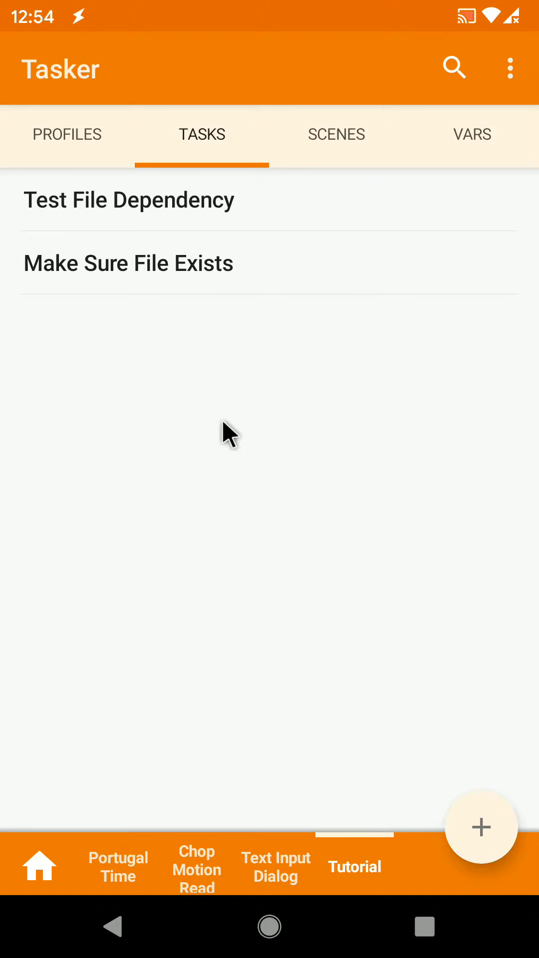
mouse_move(214, 287)
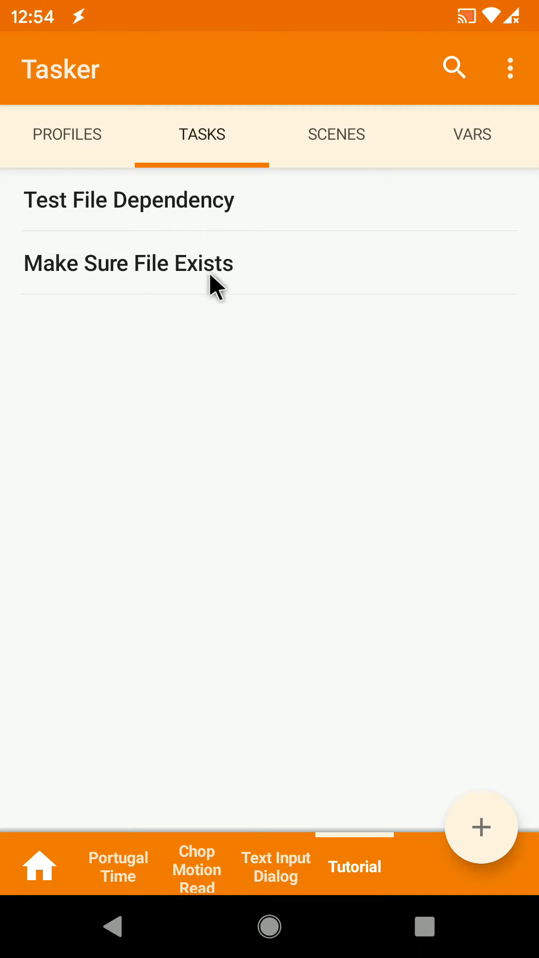
mouse_move(151, 285)
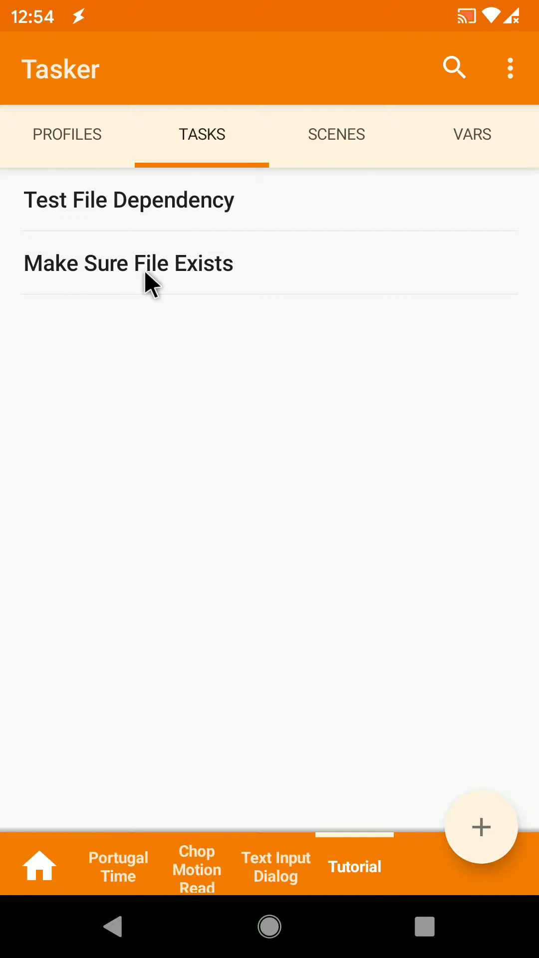
Step: Open the Make Sure File Exists task to review its five actions
left_click(128, 263)
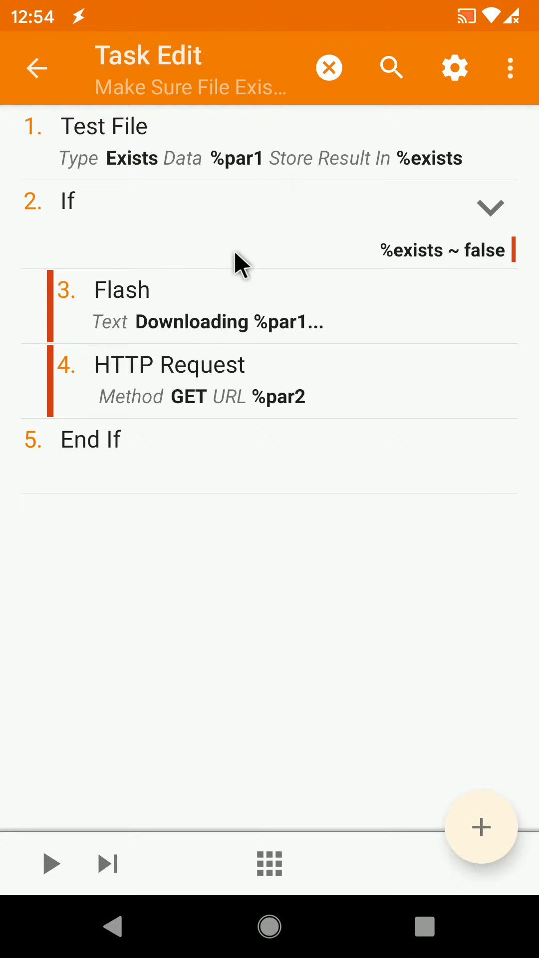
mouse_move(239, 168)
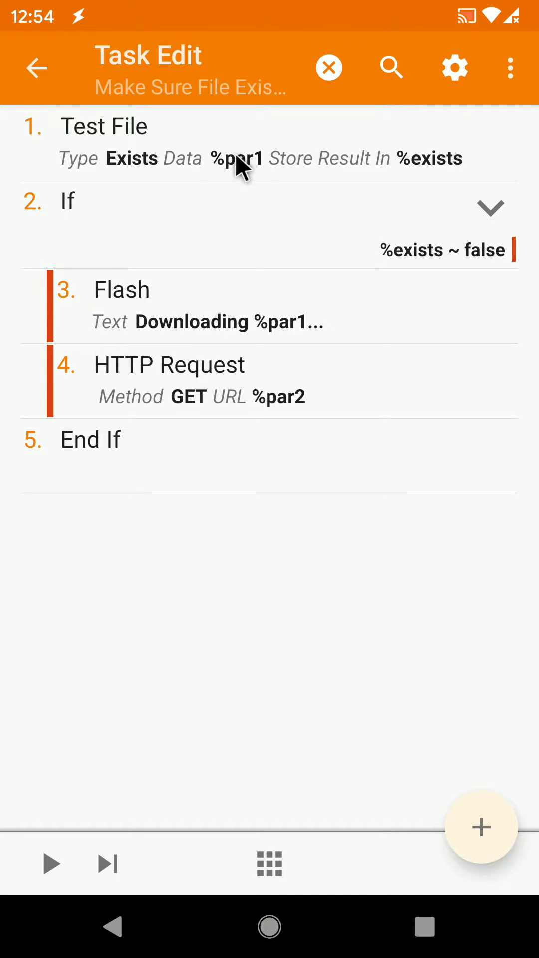
mouse_move(260, 177)
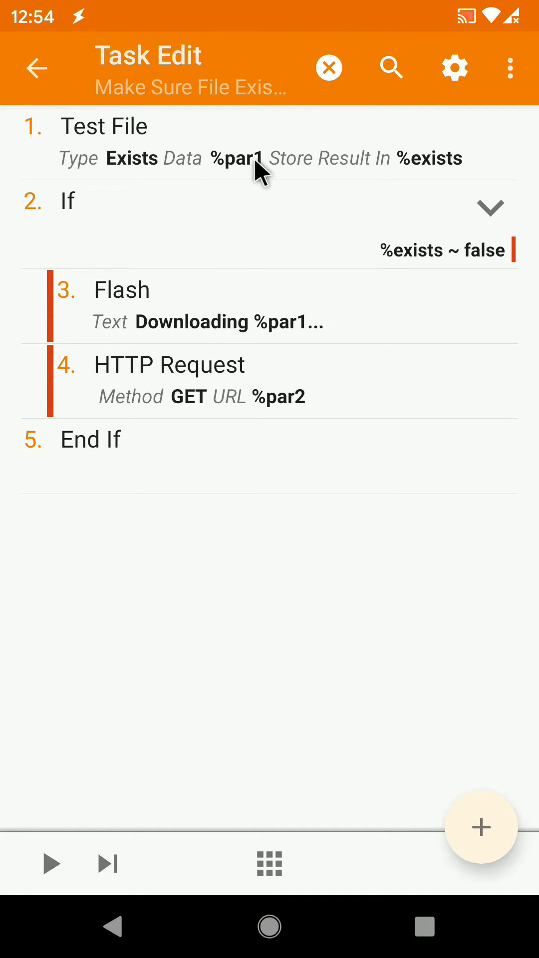
mouse_move(28, 406)
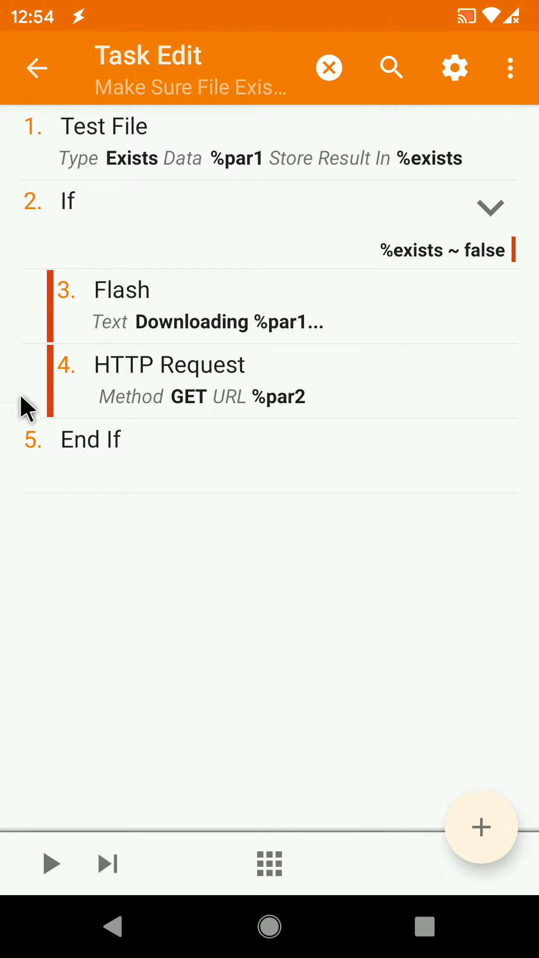
mouse_move(220, 180)
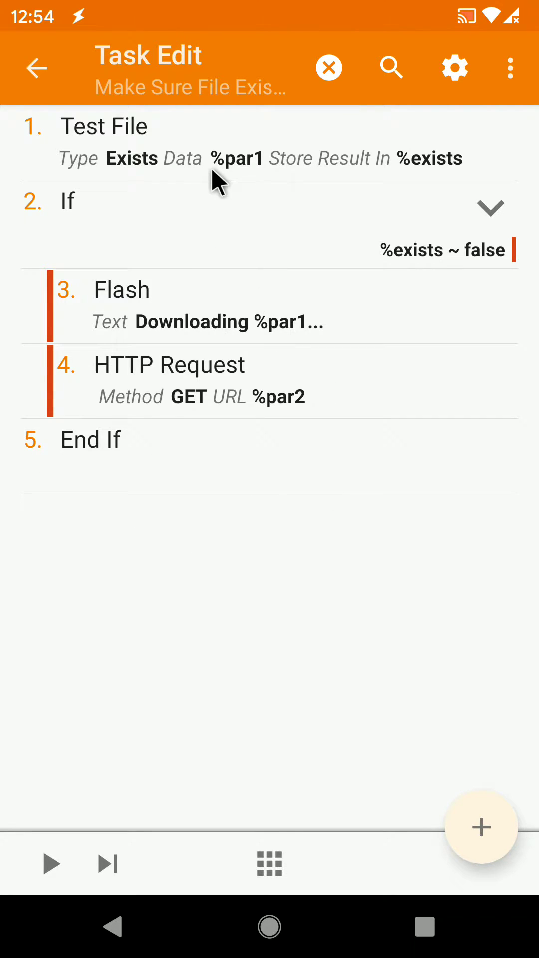
mouse_move(199, 346)
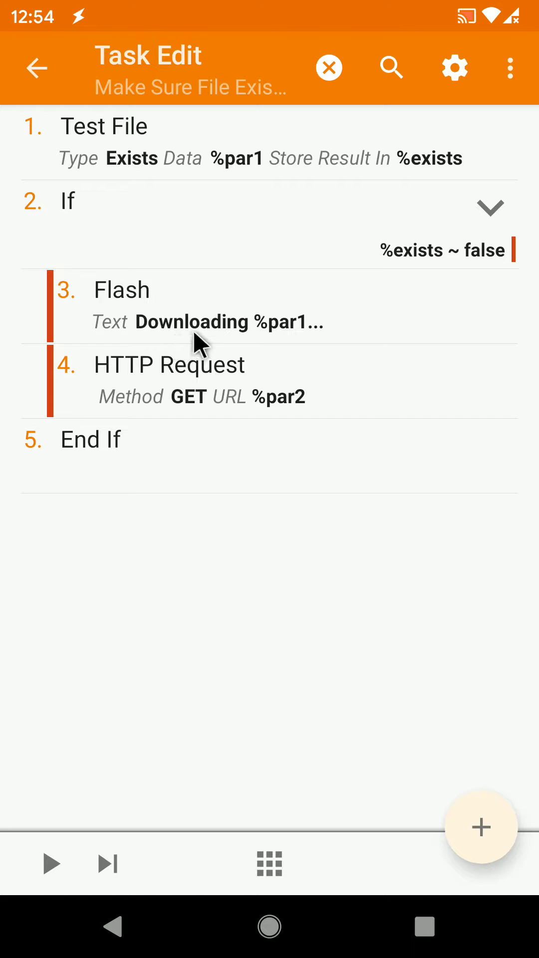
mouse_move(174, 373)
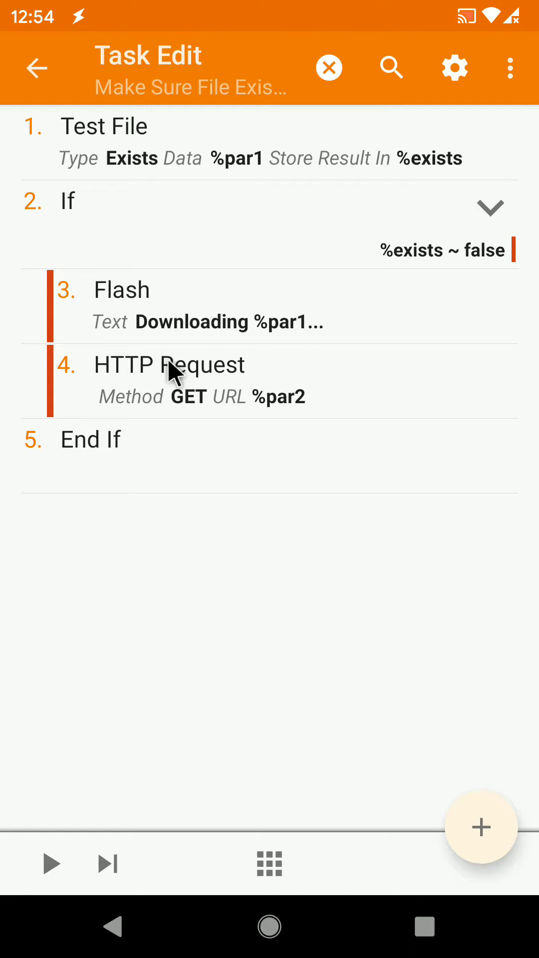
mouse_move(119, 169)
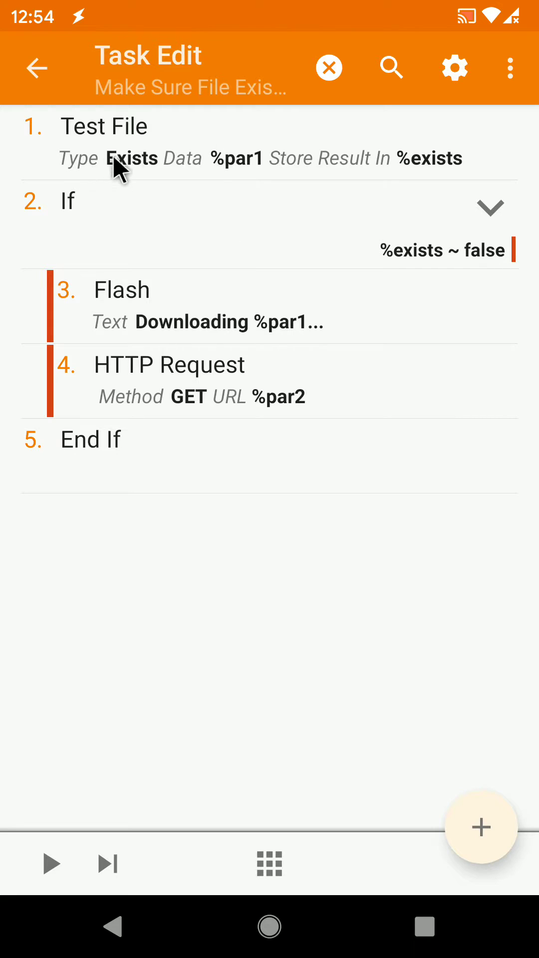
mouse_move(321, 150)
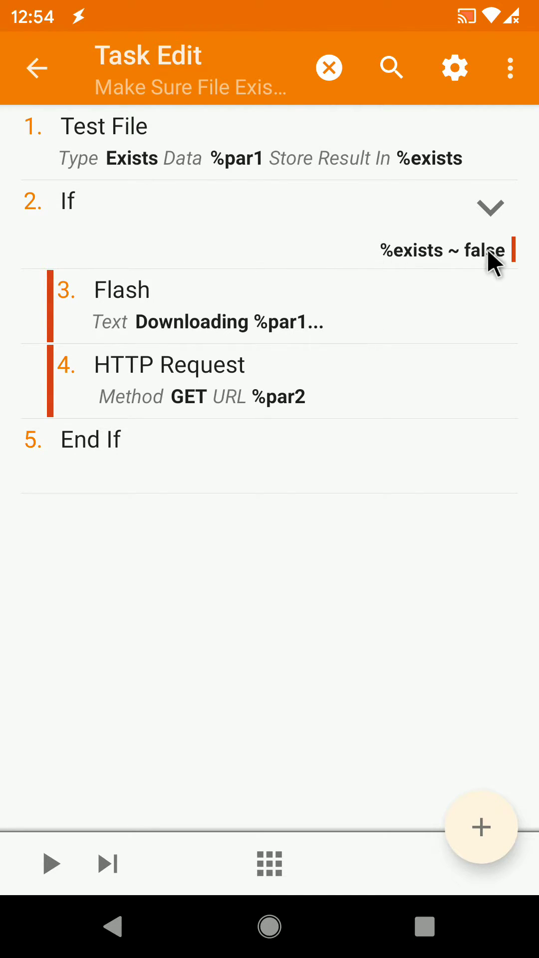
mouse_move(300, 379)
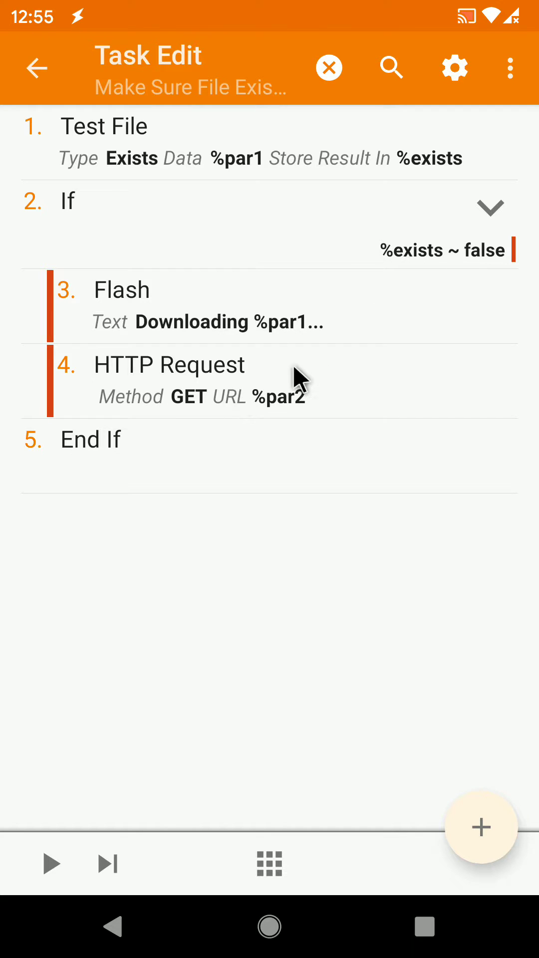
Step: Inspect the HTTP Request action's output file setting (%par1), then return to the Tasks list
left_click(169, 365)
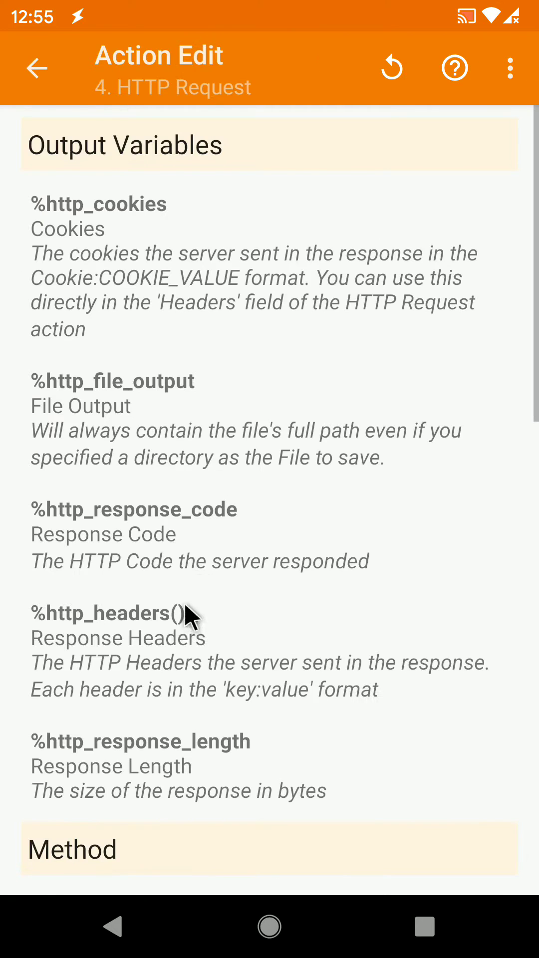
scroll("down", 3)
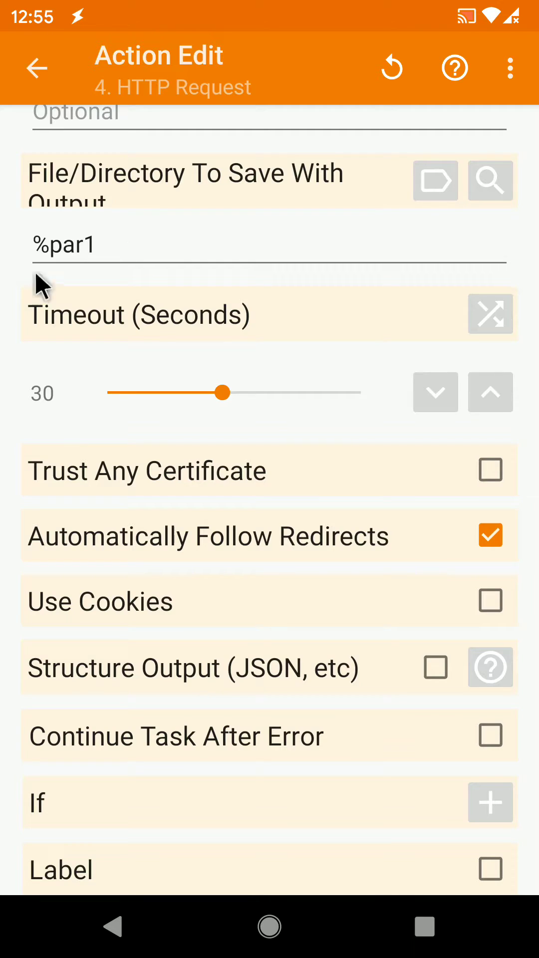
left_click(36, 67)
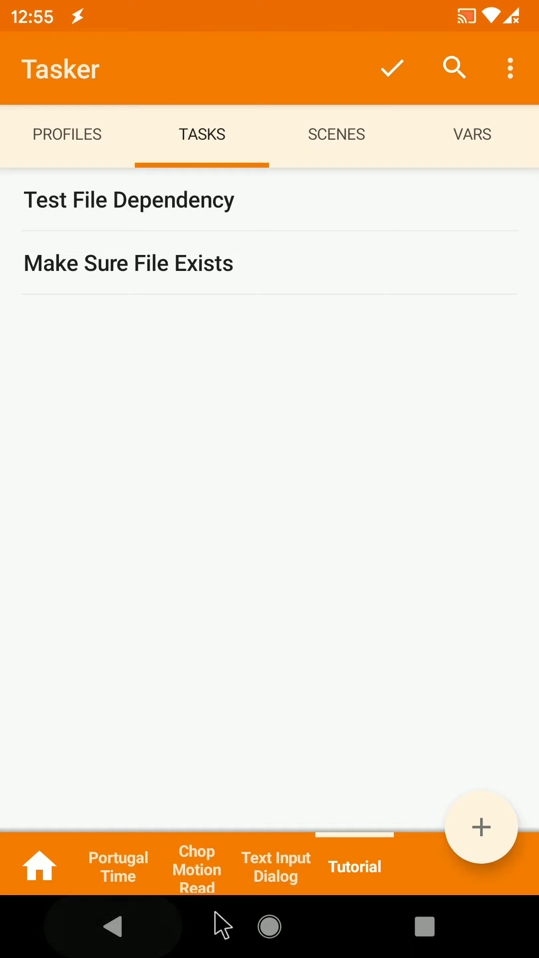
mouse_move(294, 701)
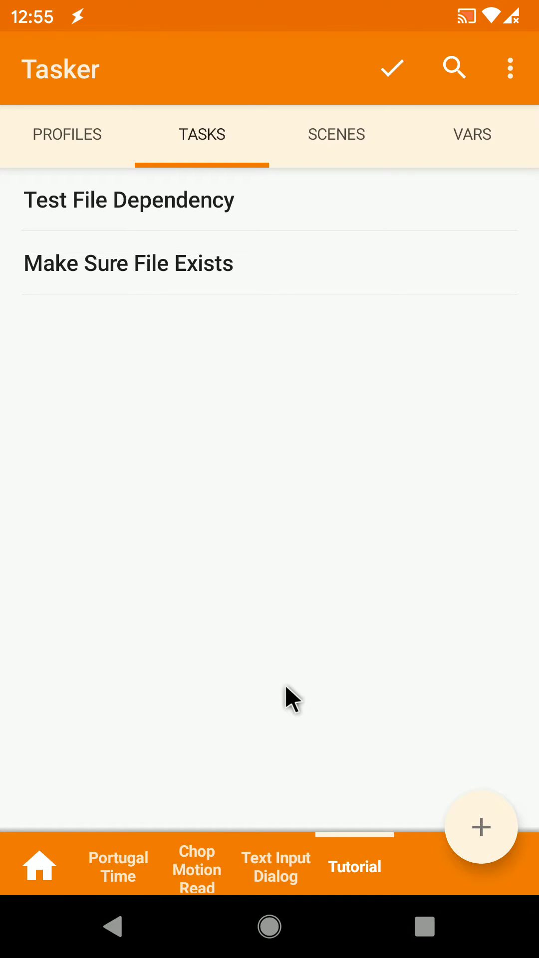
mouse_move(259, 305)
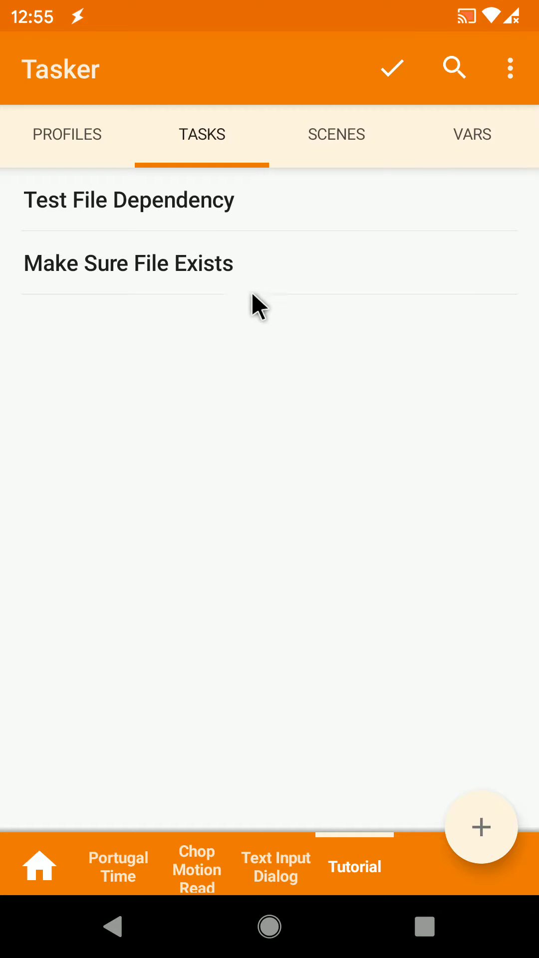
Step: Open the Perform Task action passing %file and the Dropbox URL to Make Sure File Exists
left_click(129, 199)
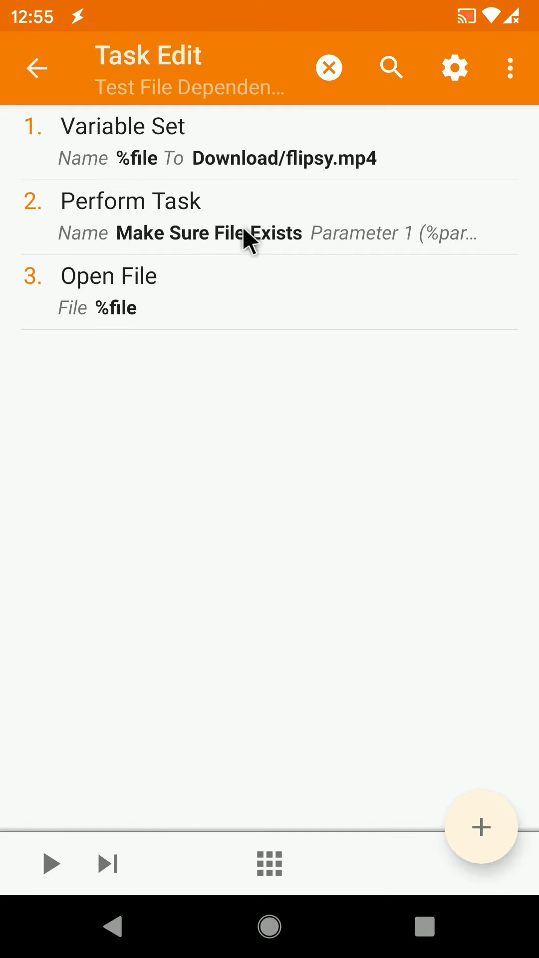
mouse_move(183, 165)
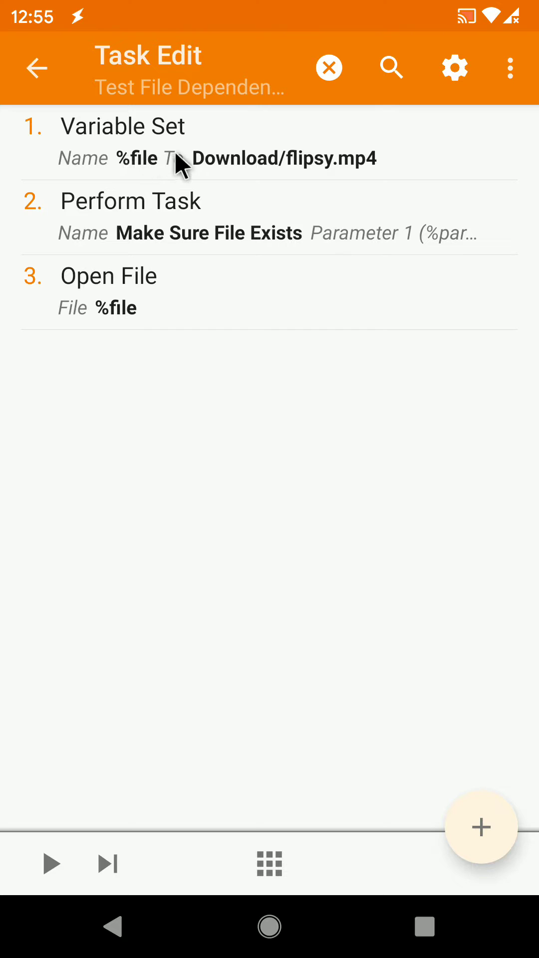
mouse_move(328, 177)
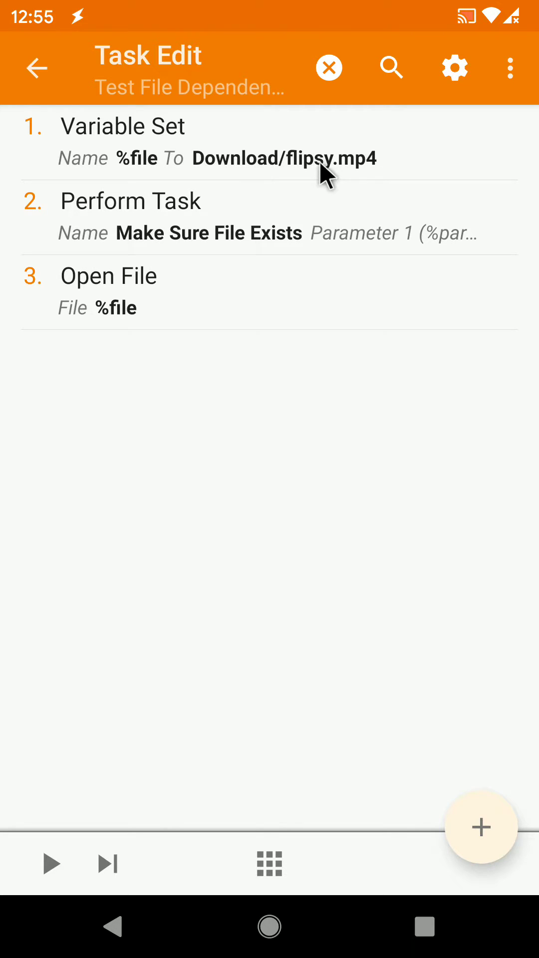
mouse_move(238, 257)
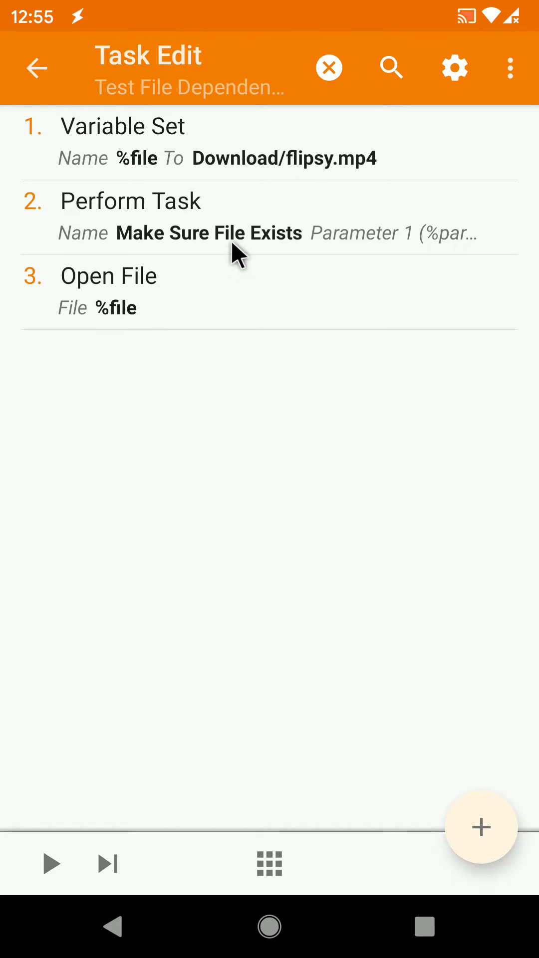
mouse_move(250, 239)
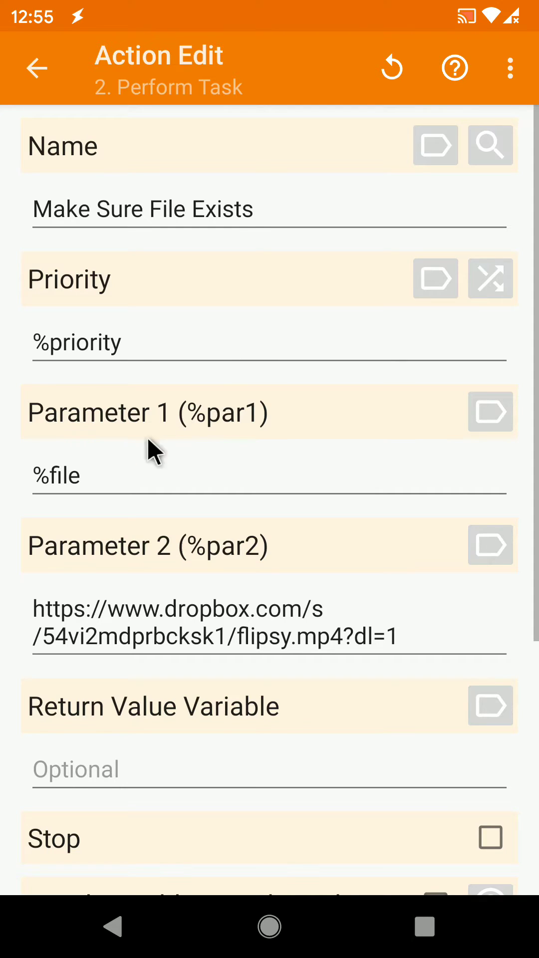
left_click(61, 475)
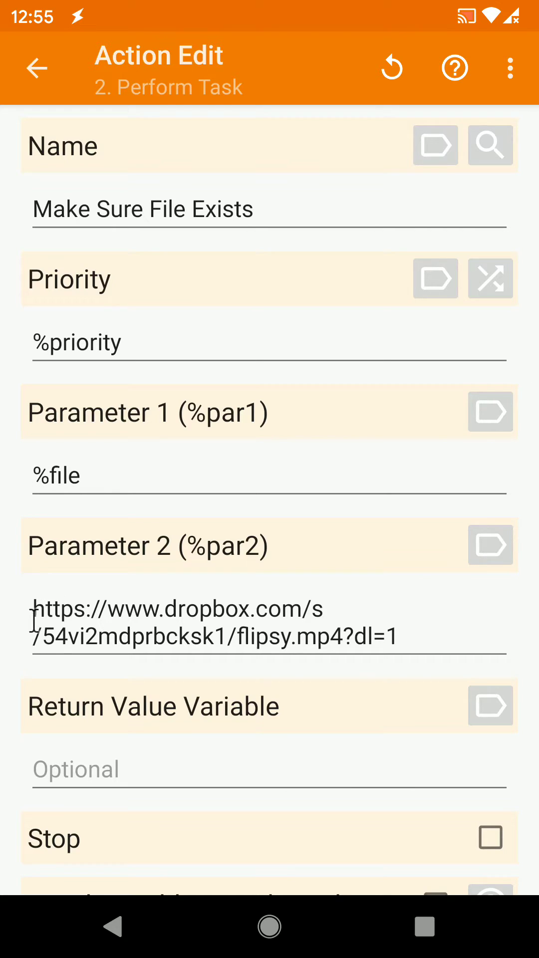
left_click(398, 635)
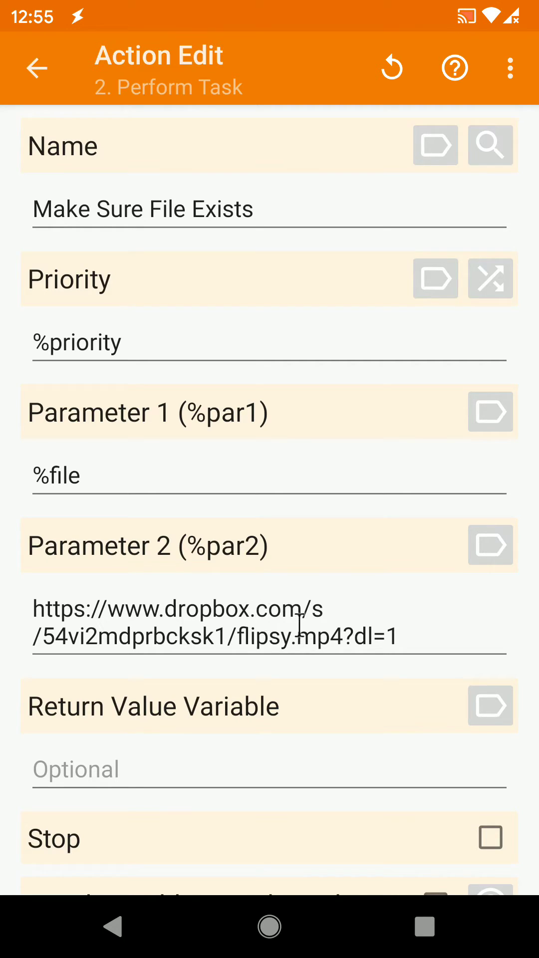
left_click(388, 635)
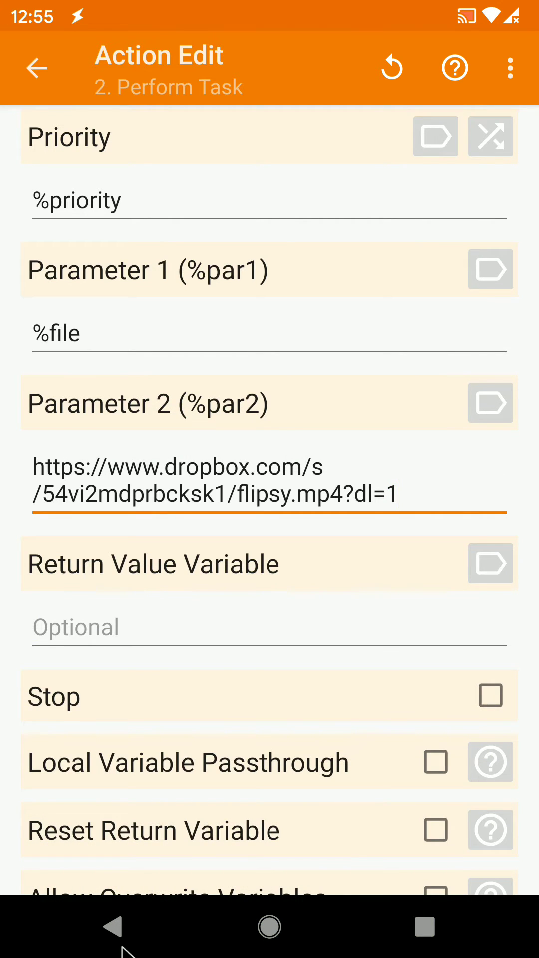
Step: Leave Action Edit to return to the Test File Dependency task's action list
left_click(38, 67)
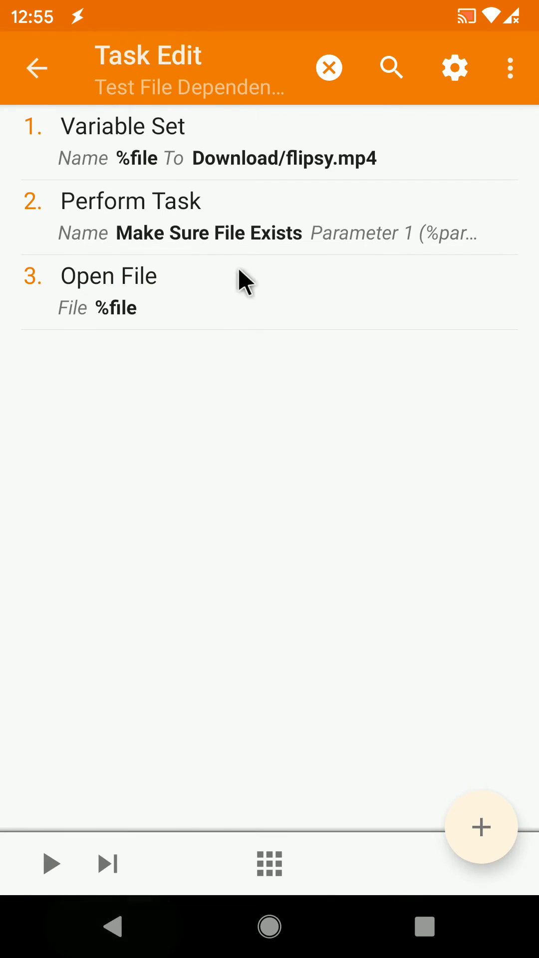
mouse_move(188, 178)
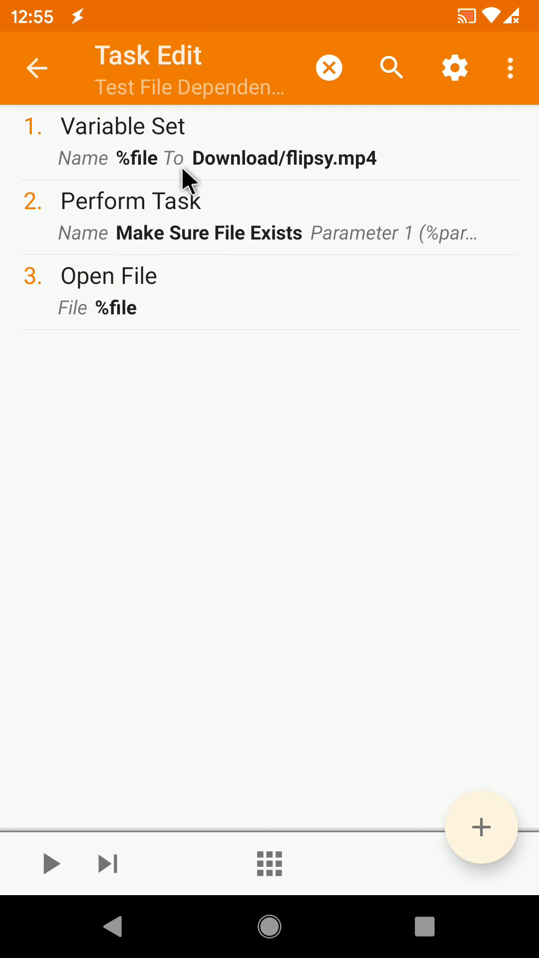
mouse_move(26, 897)
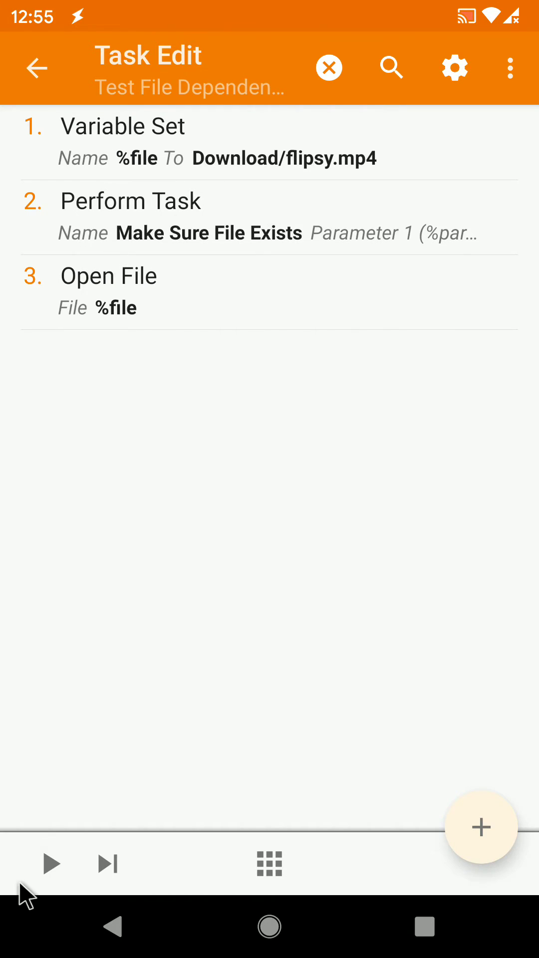
left_click(49, 863)
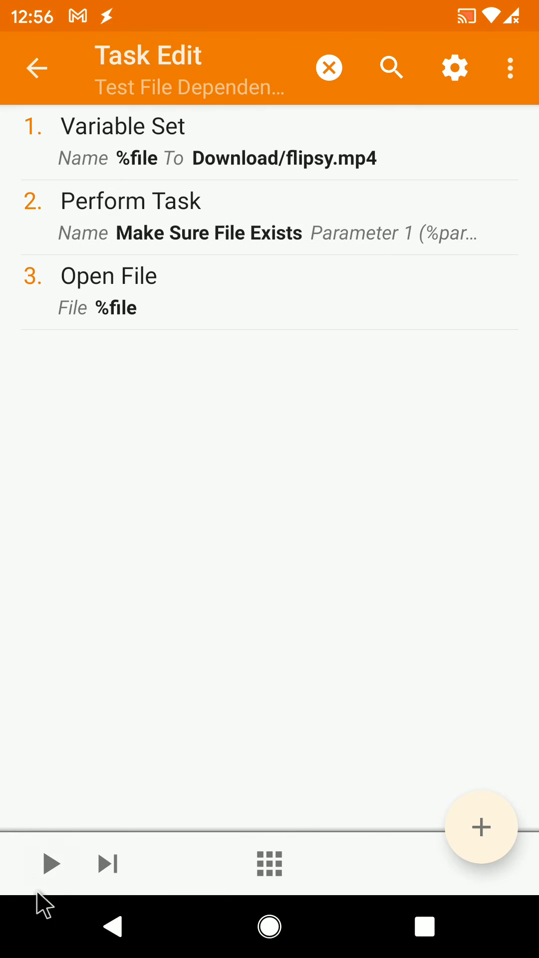
mouse_move(185, 828)
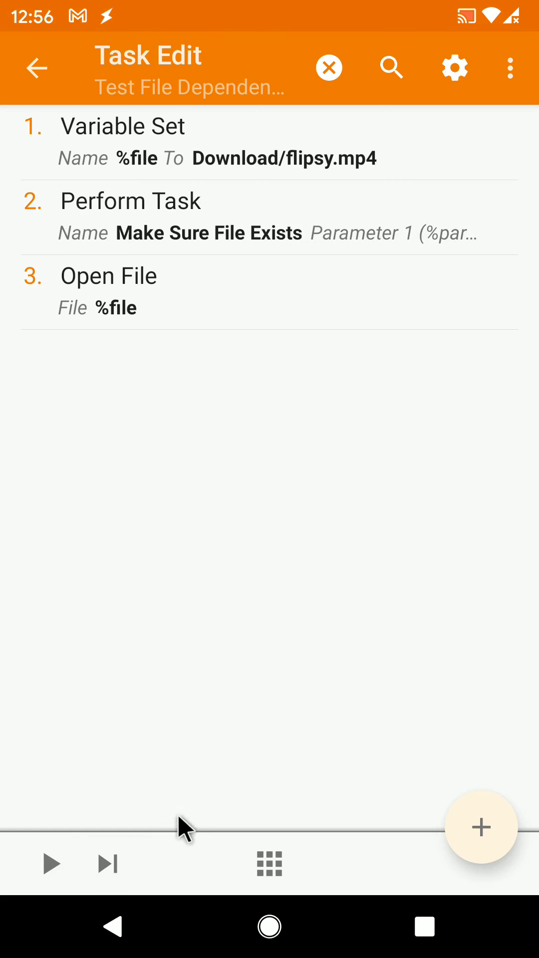
mouse_move(217, 461)
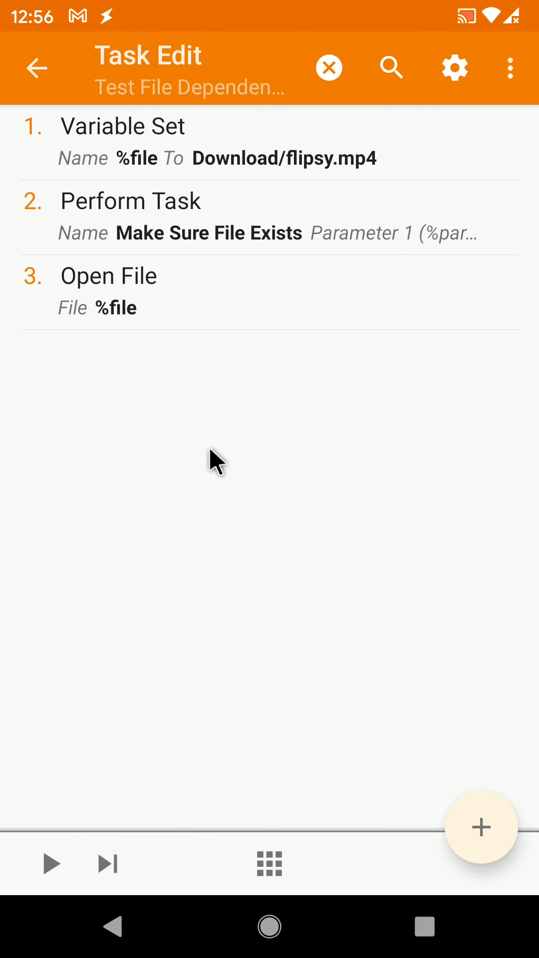
mouse_move(217, 458)
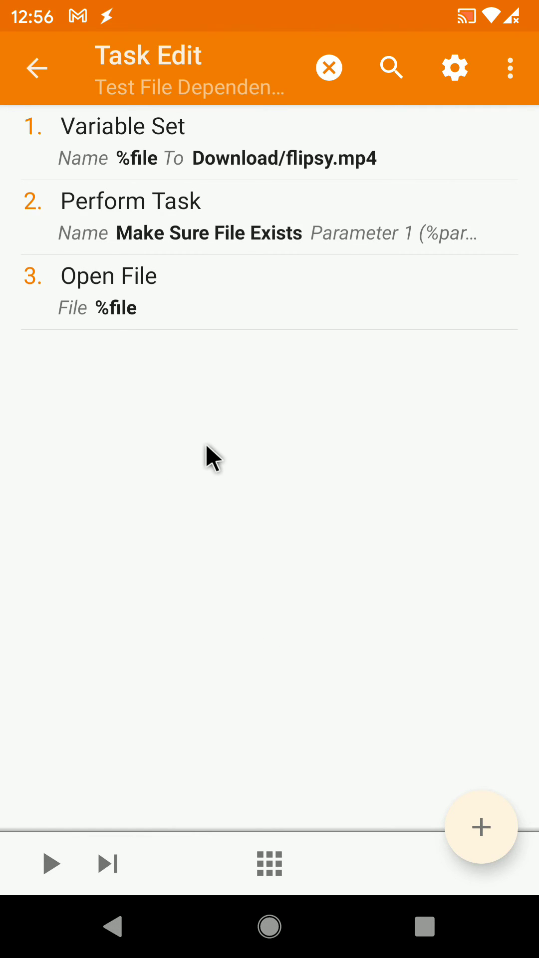
mouse_move(207, 232)
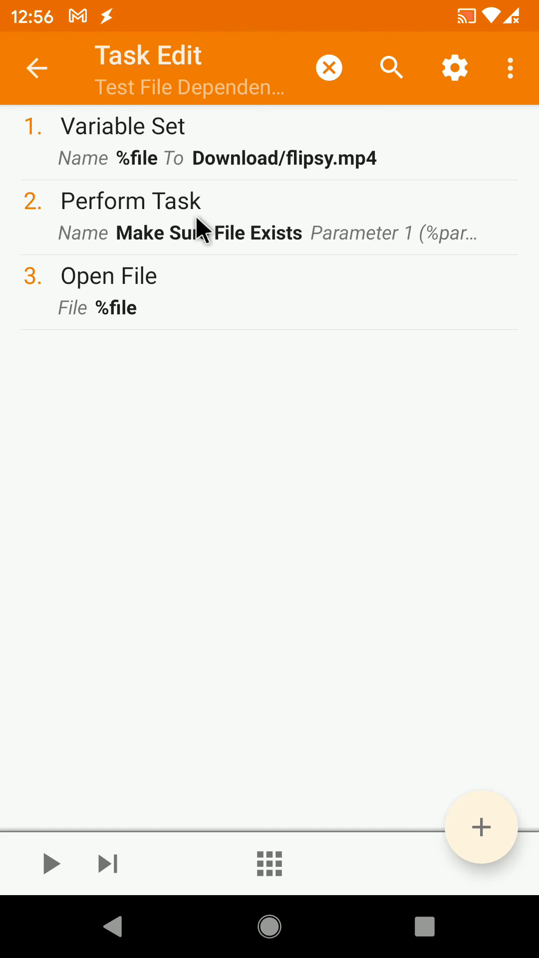
left_click(183, 217)
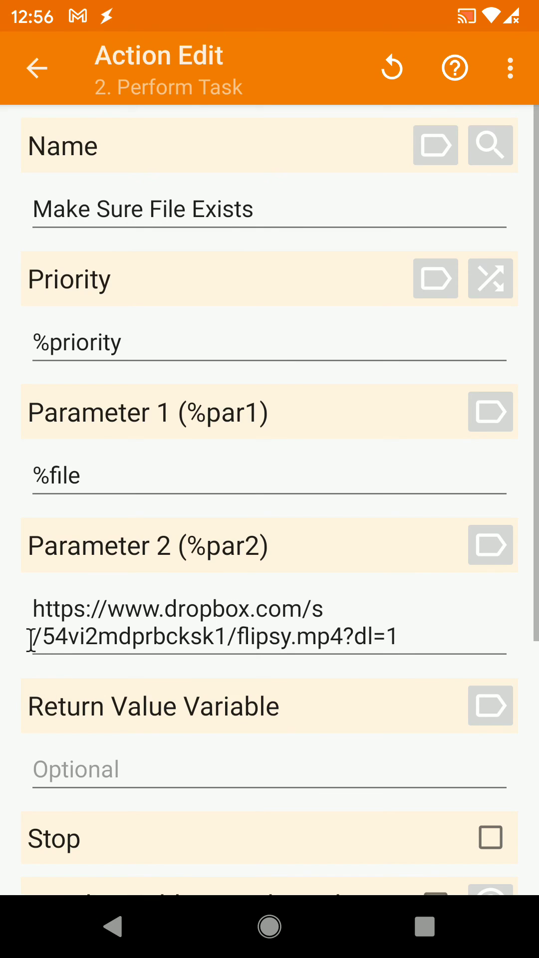
left_click(394, 637)
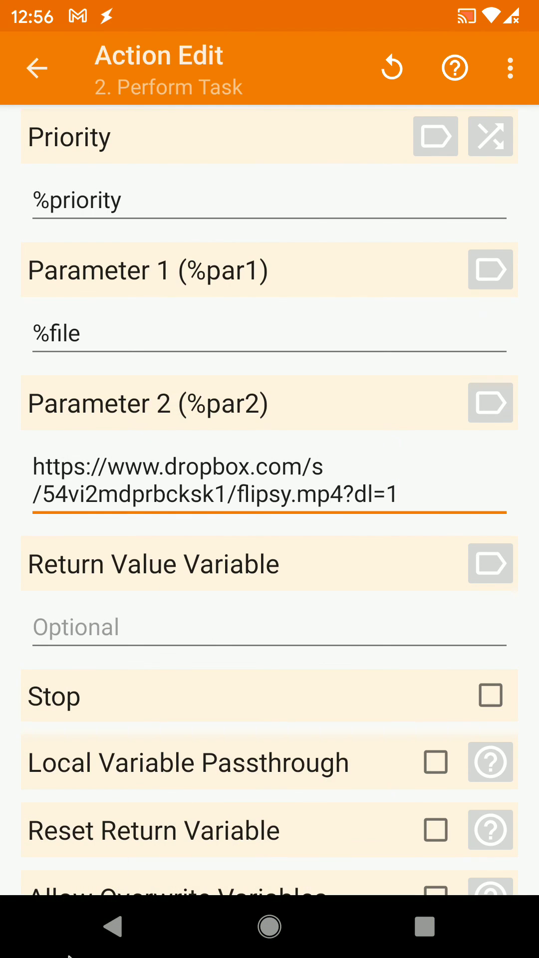
left_click(38, 68)
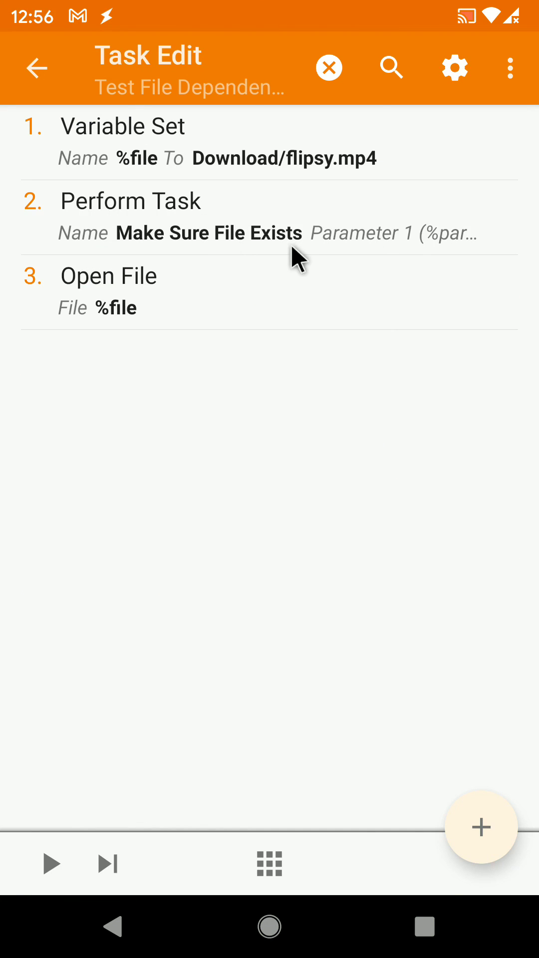
mouse_move(282, 403)
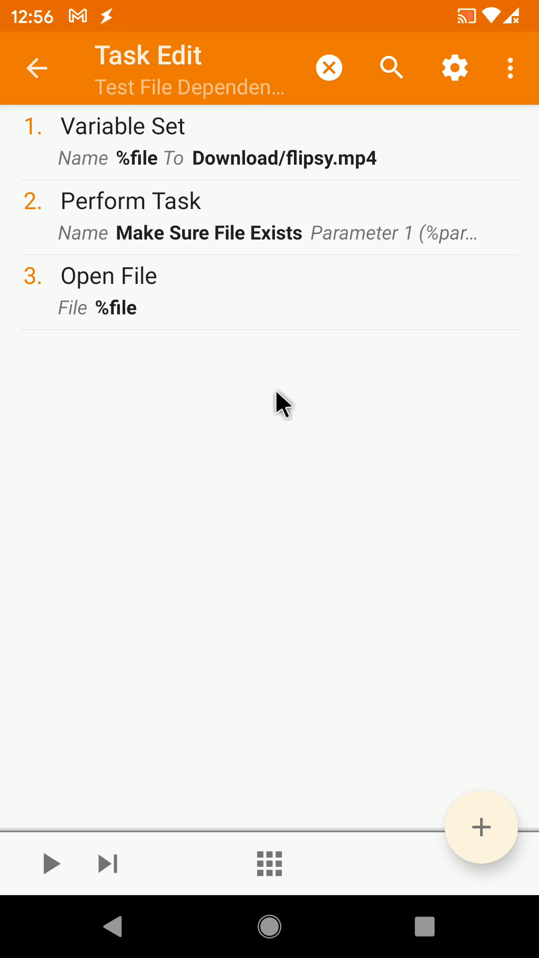